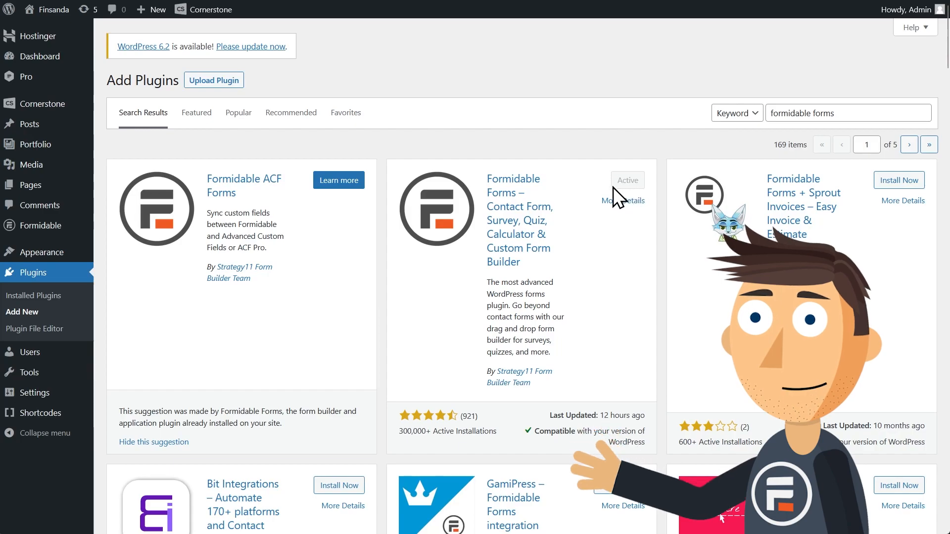
Open the existing Contact Form from the Formidable forms list in the builder.
click(41, 226)
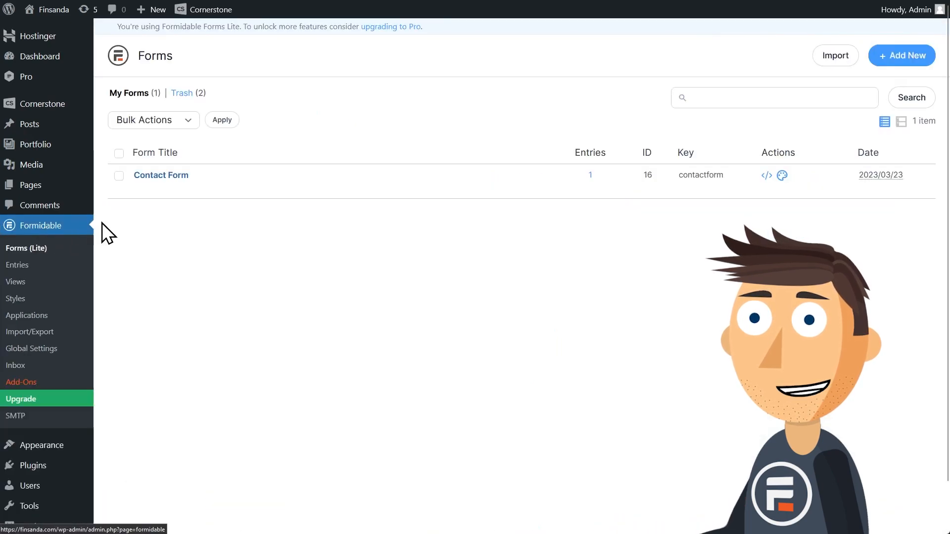
click(161, 175)
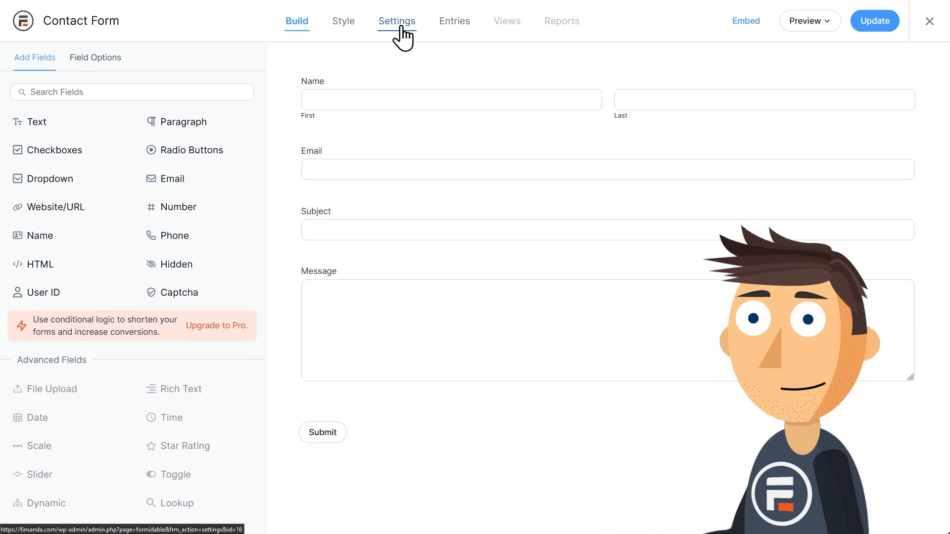
Enable 'Submit this form with AJAX' in the form settings, update, and return to Pages.
click(395, 21)
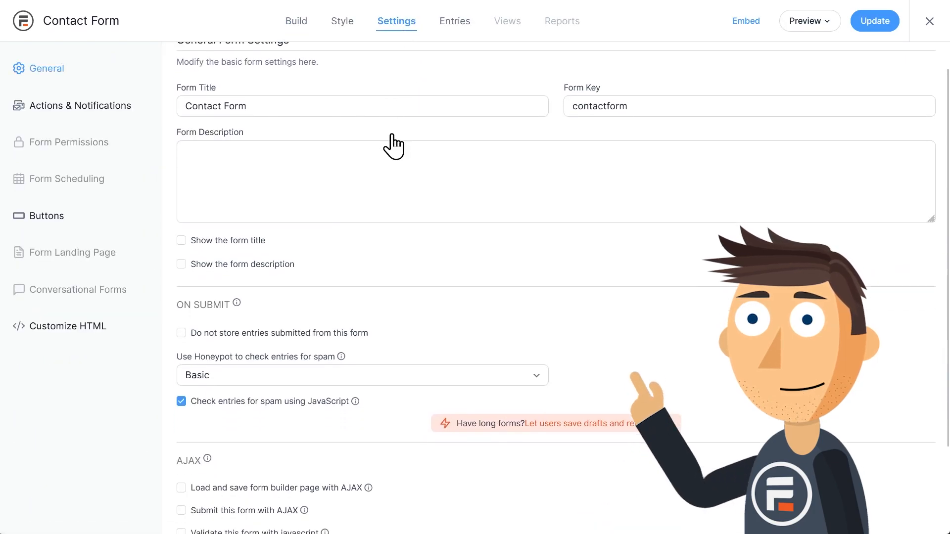
scroll(down, 3)
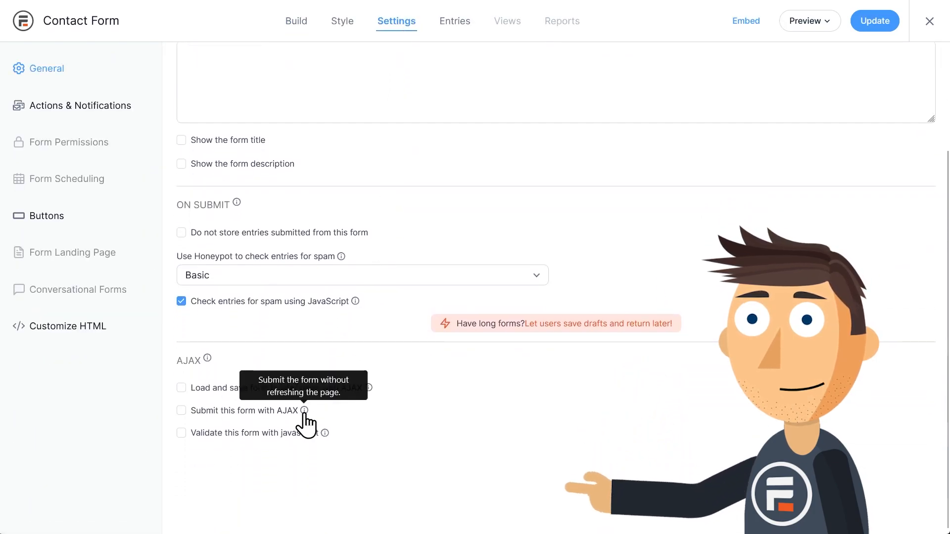
click(181, 410)
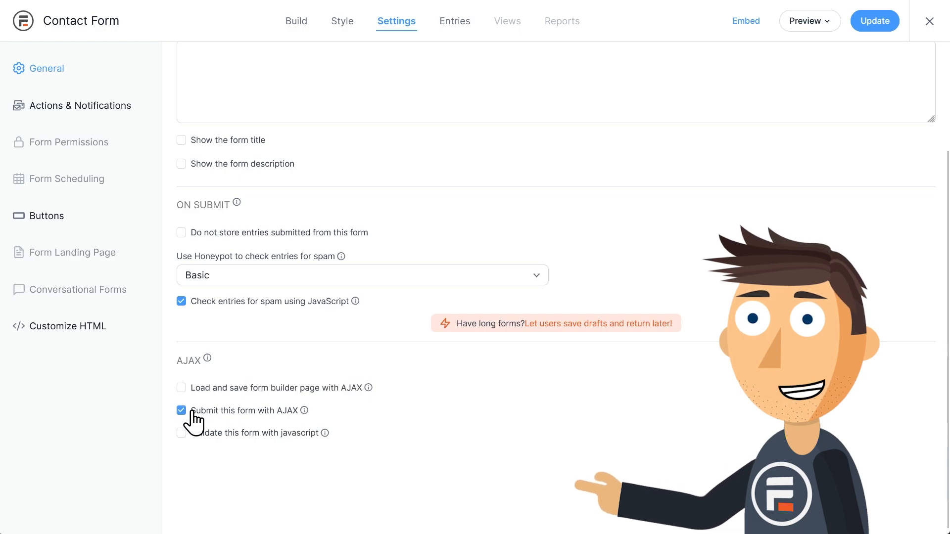
mouse_move(367, 418)
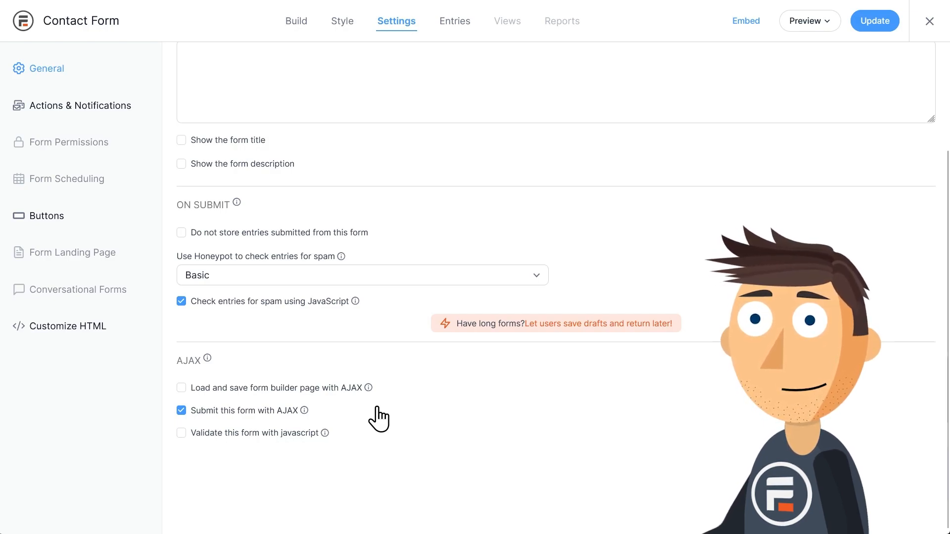
click(874, 21)
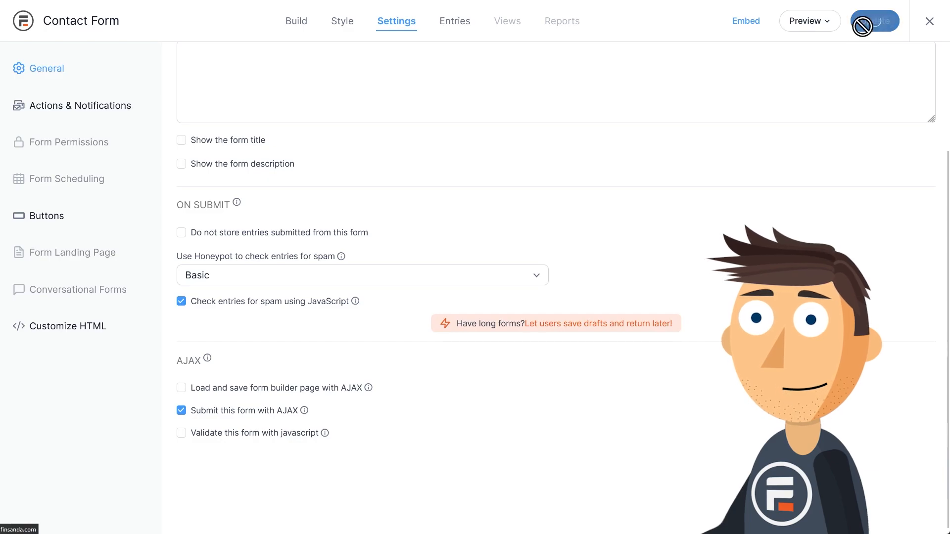
click(873, 21)
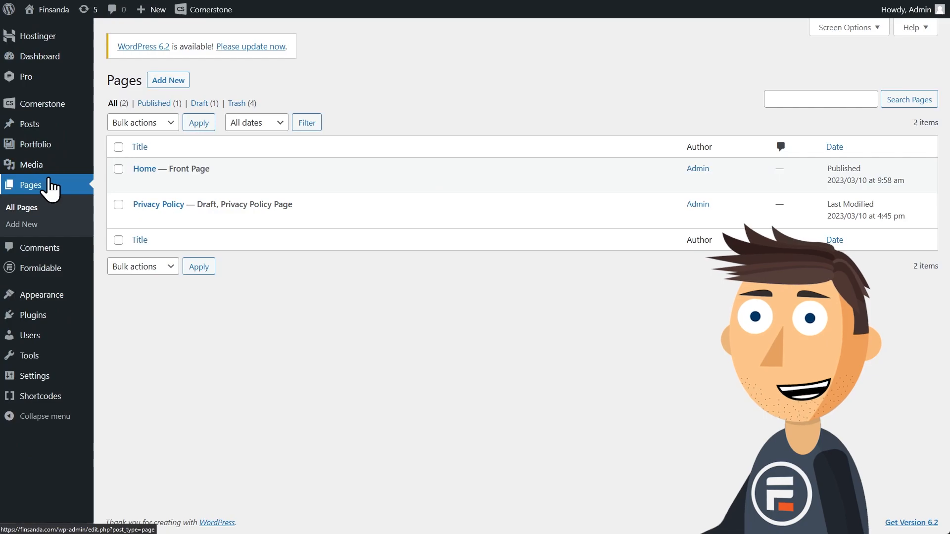
Create a new page embedding the Contact Form block and preview it in a new tab.
click(169, 80)
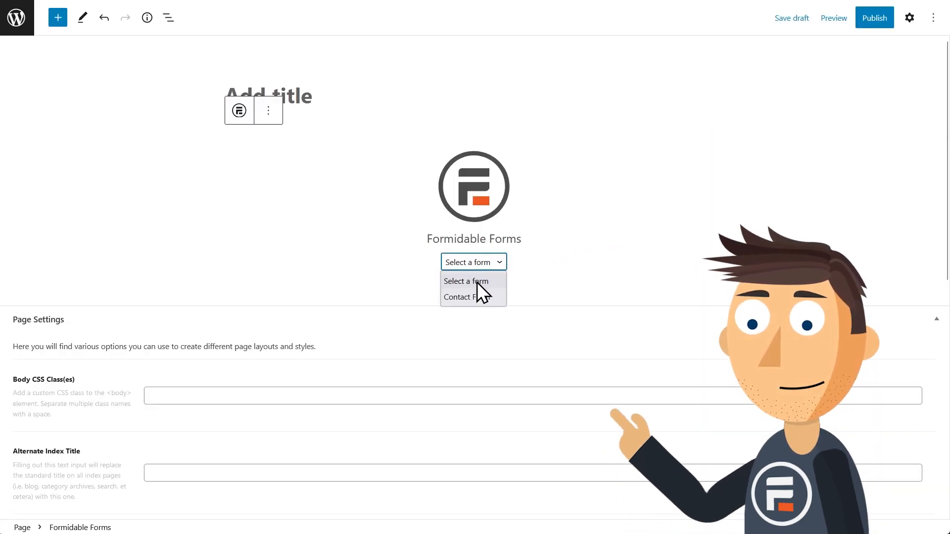
click(463, 297)
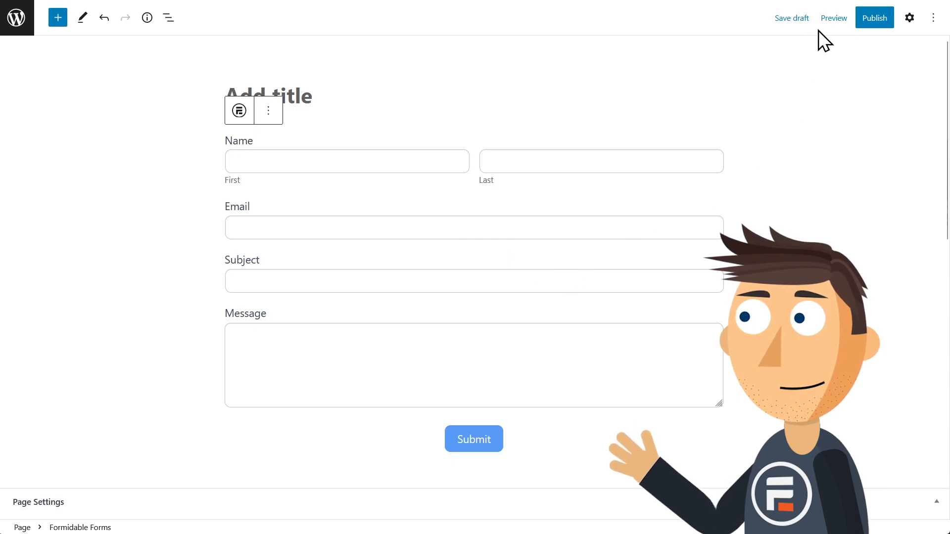
click(834, 17)
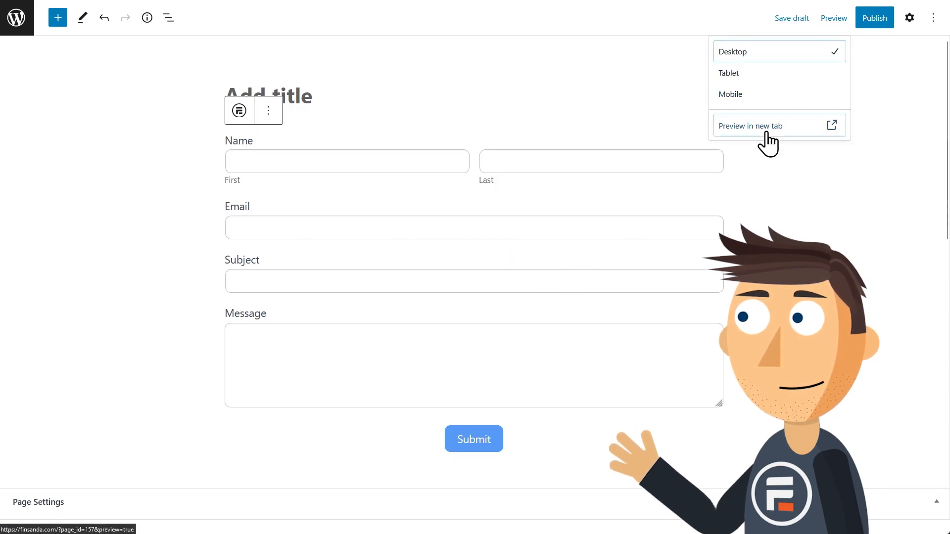
click(752, 125)
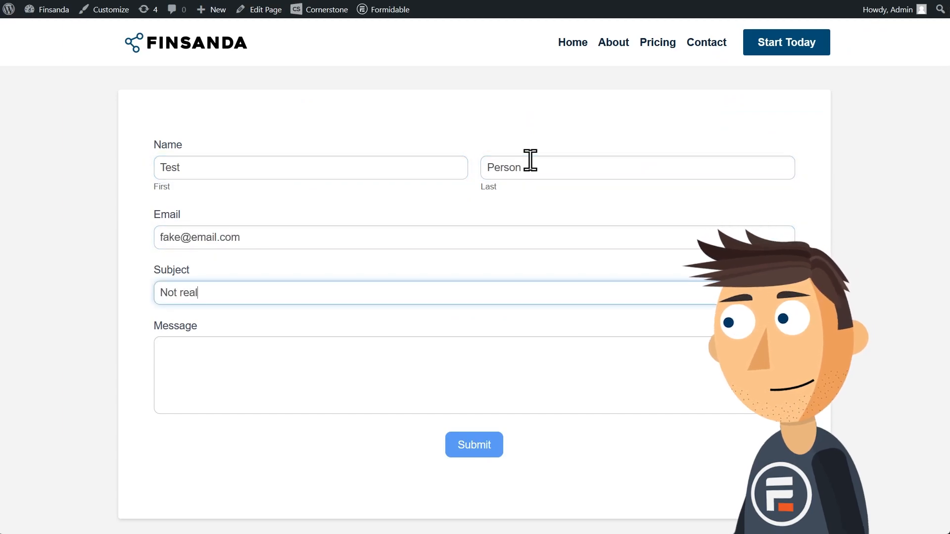
Fill in the test entry and submit it, getting the success message without a page reload.
click(474, 445)
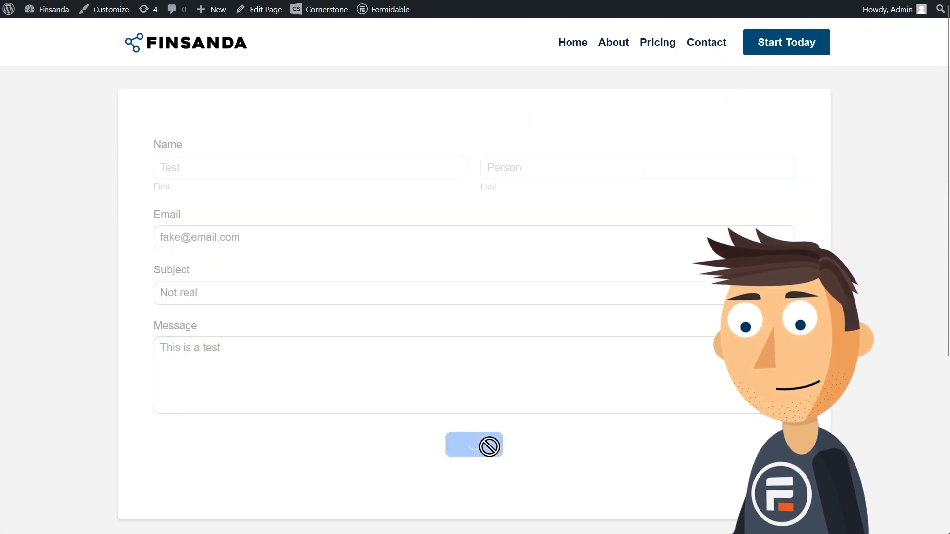
click(475, 446)
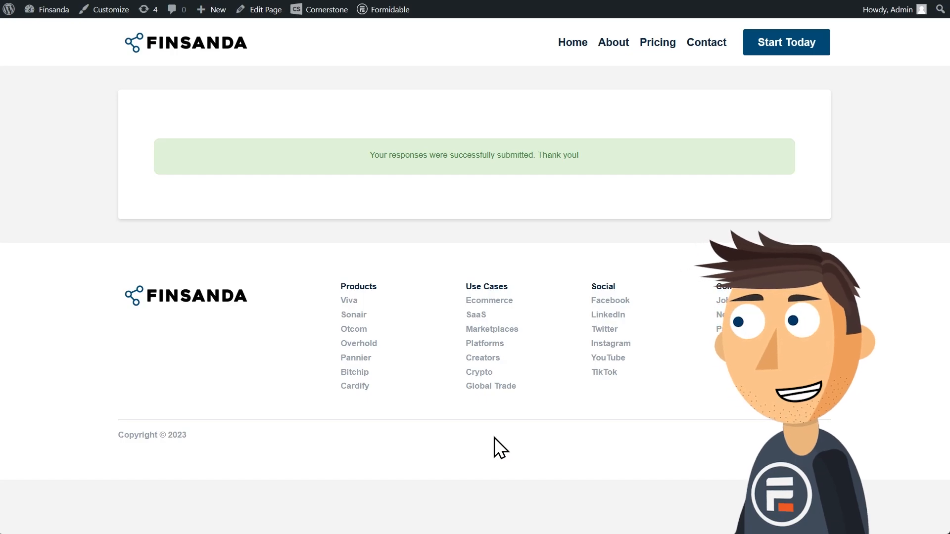